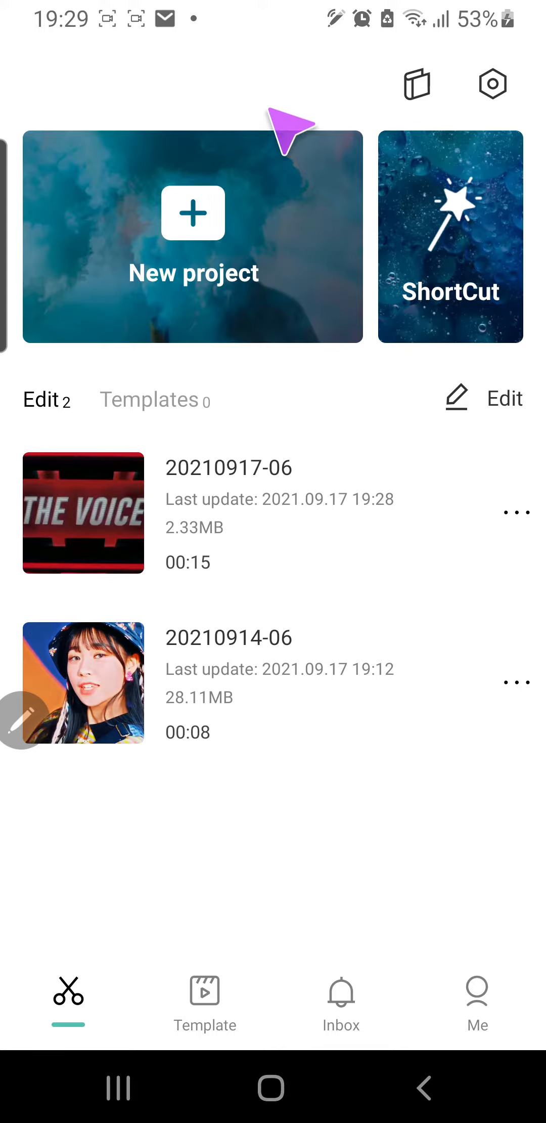
click(518, 512)
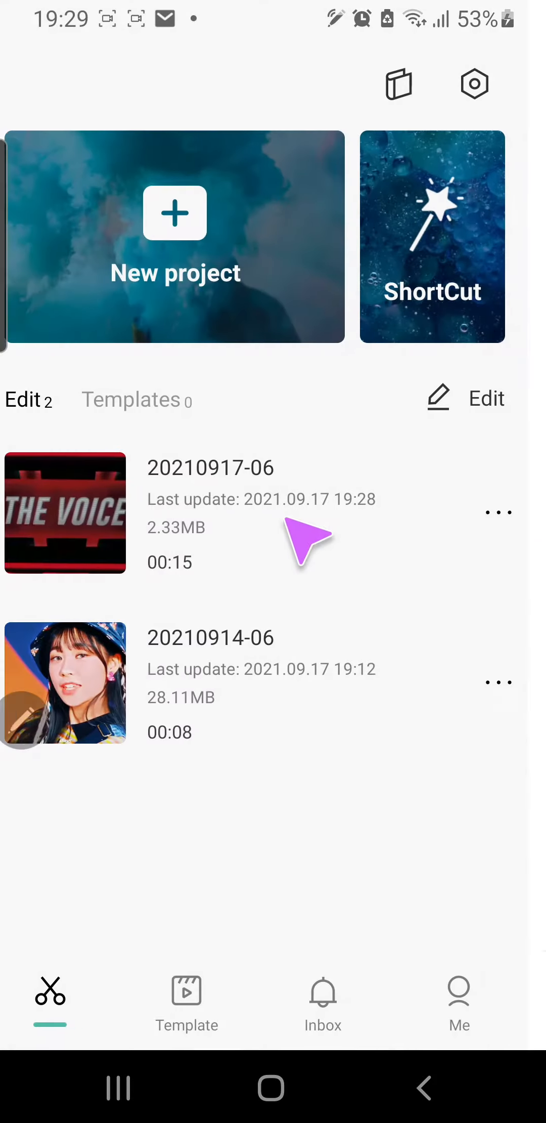
click(499, 512)
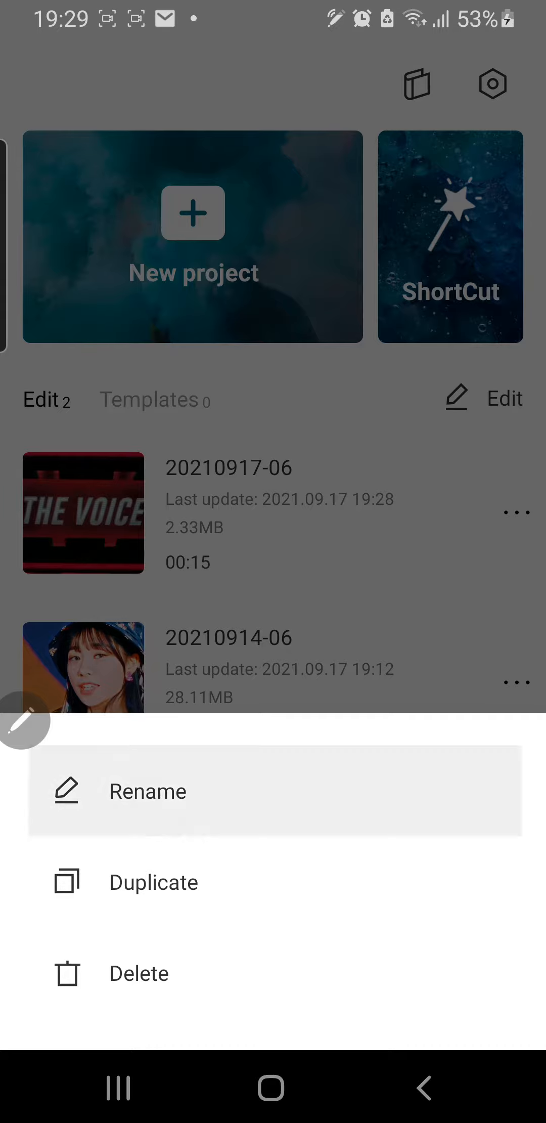
click(148, 791)
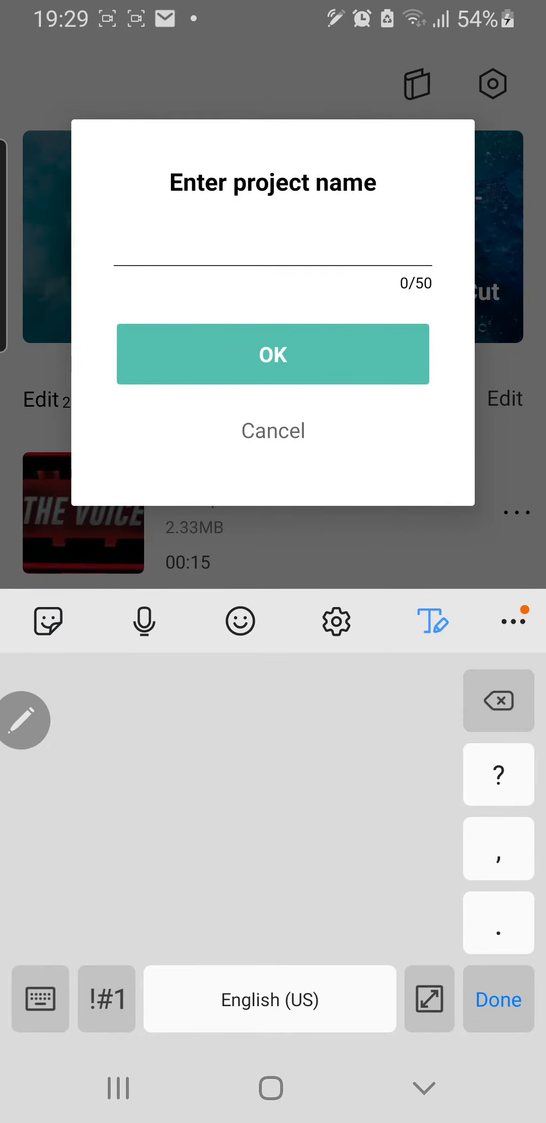
text(Ta)
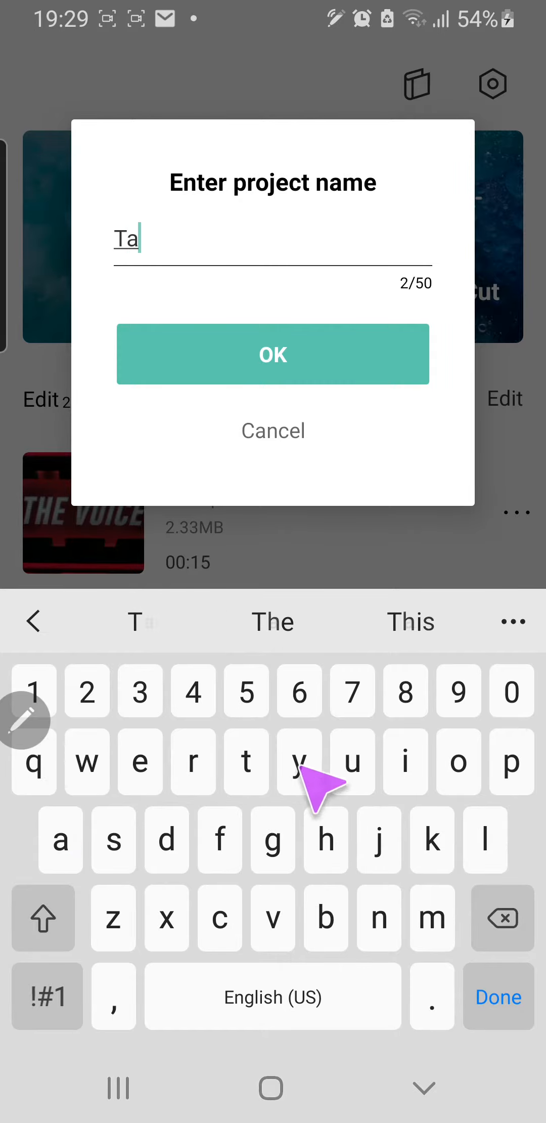
text(ylor)
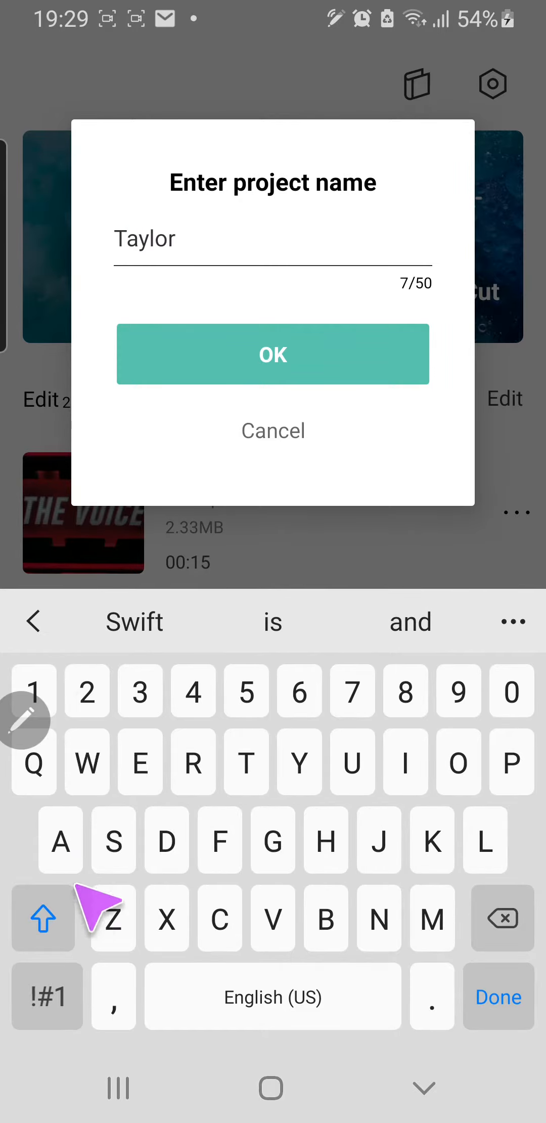
click(274, 354)
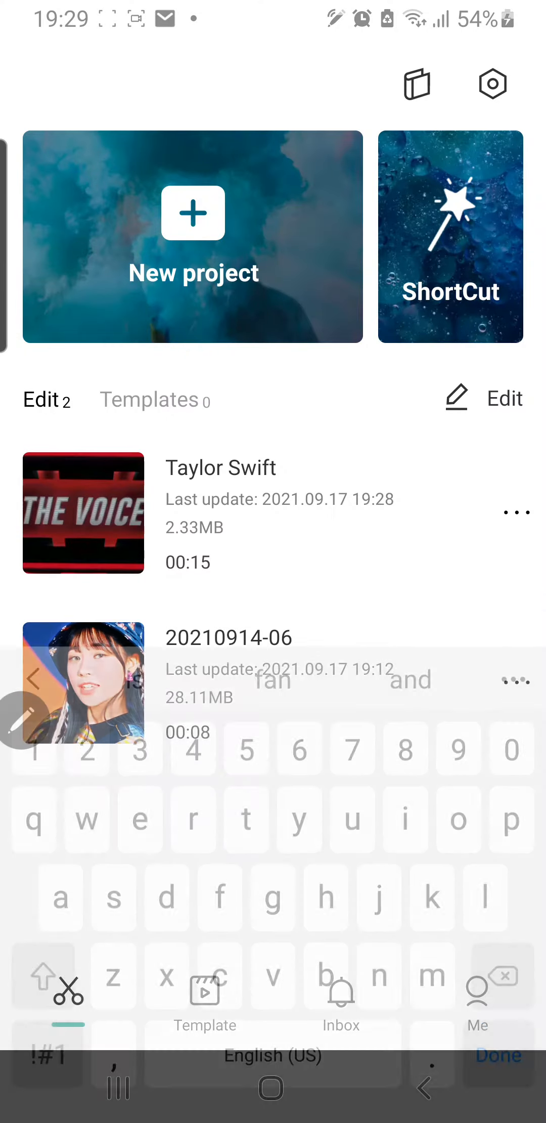
click(514, 683)
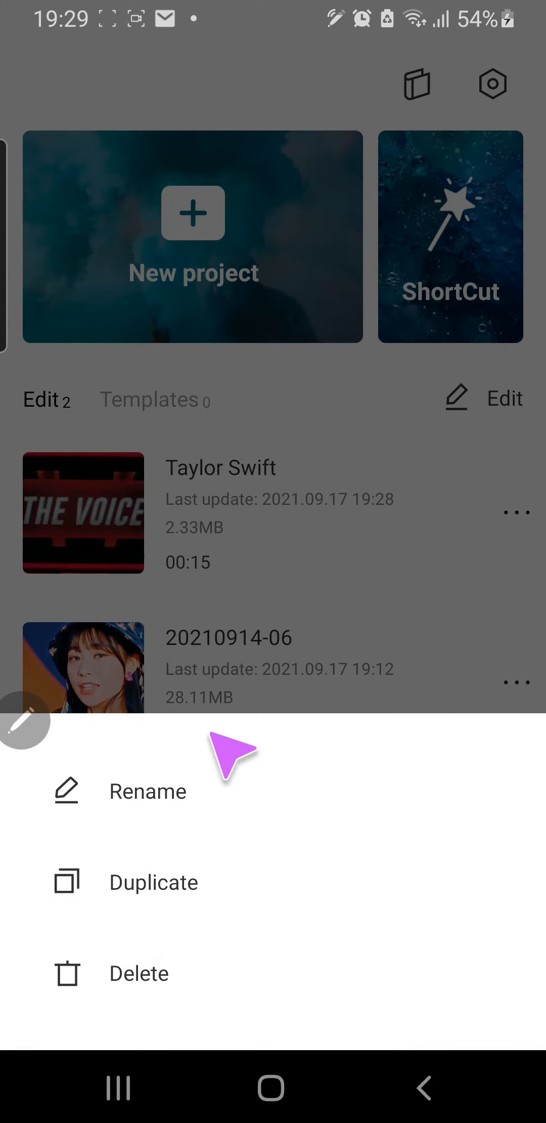
click(147, 792)
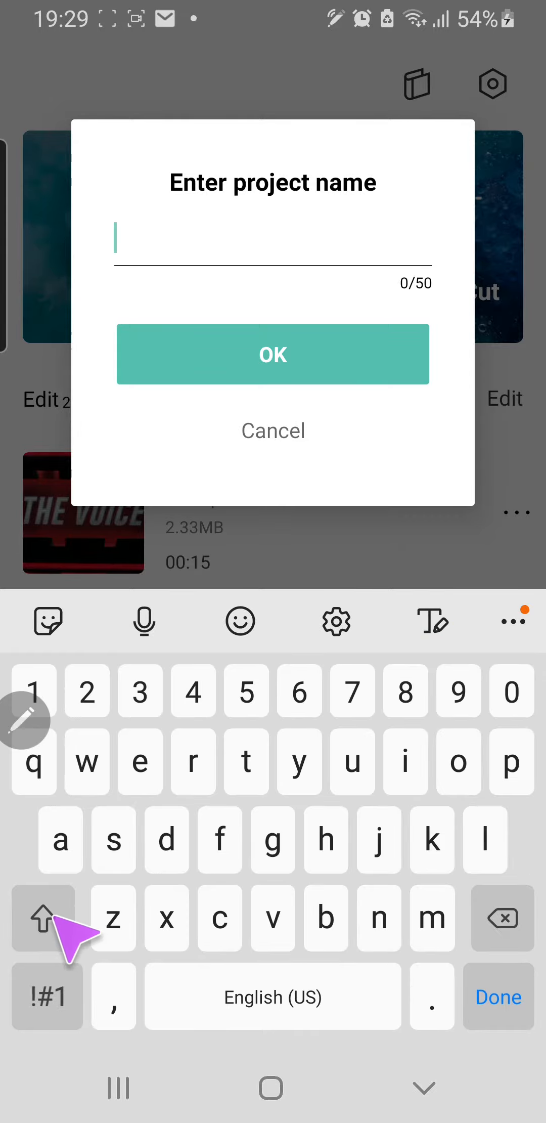
text(After Sch)
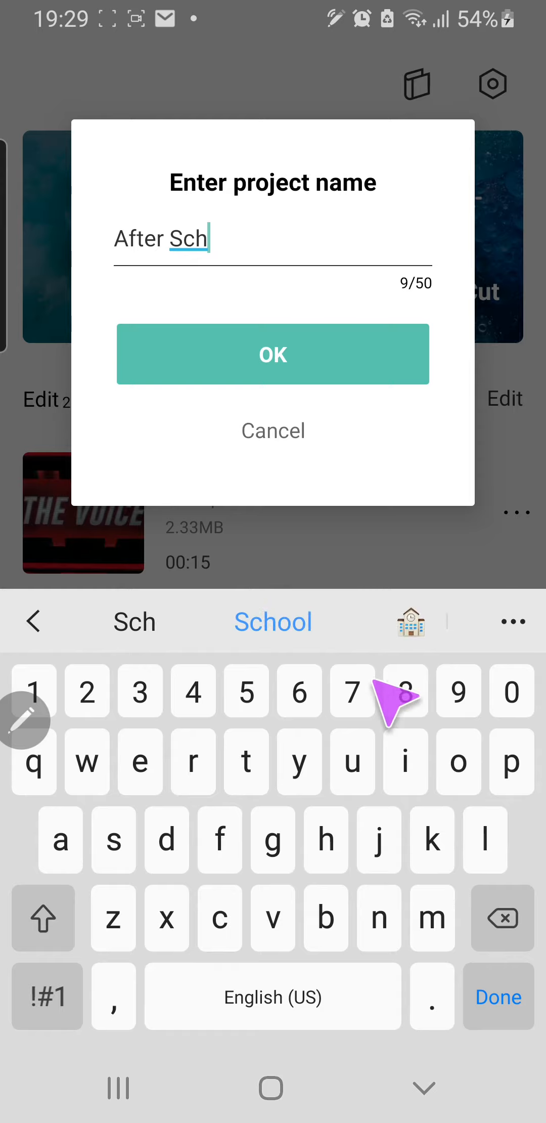
click(273, 355)
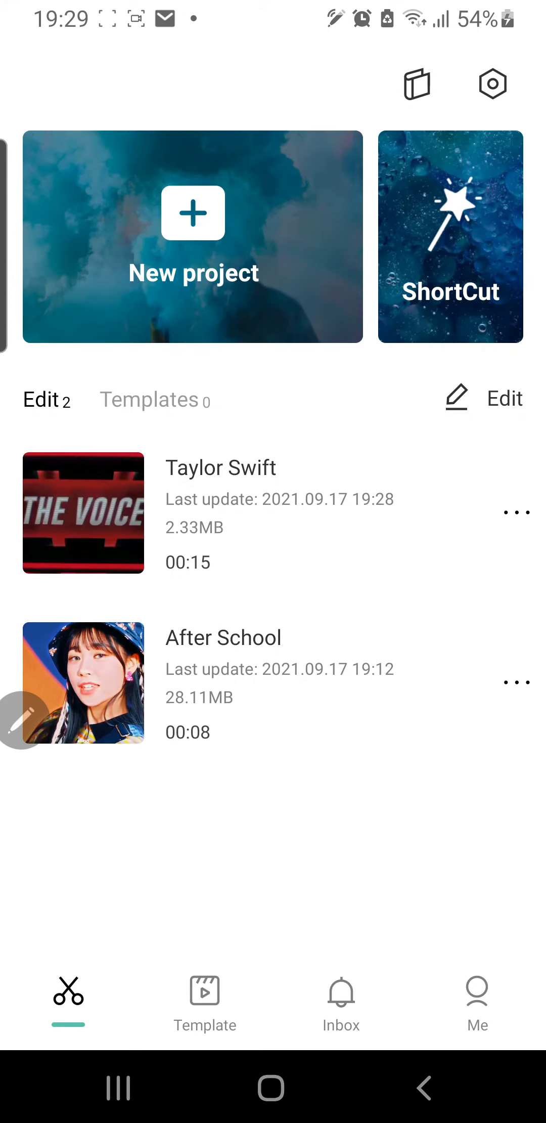